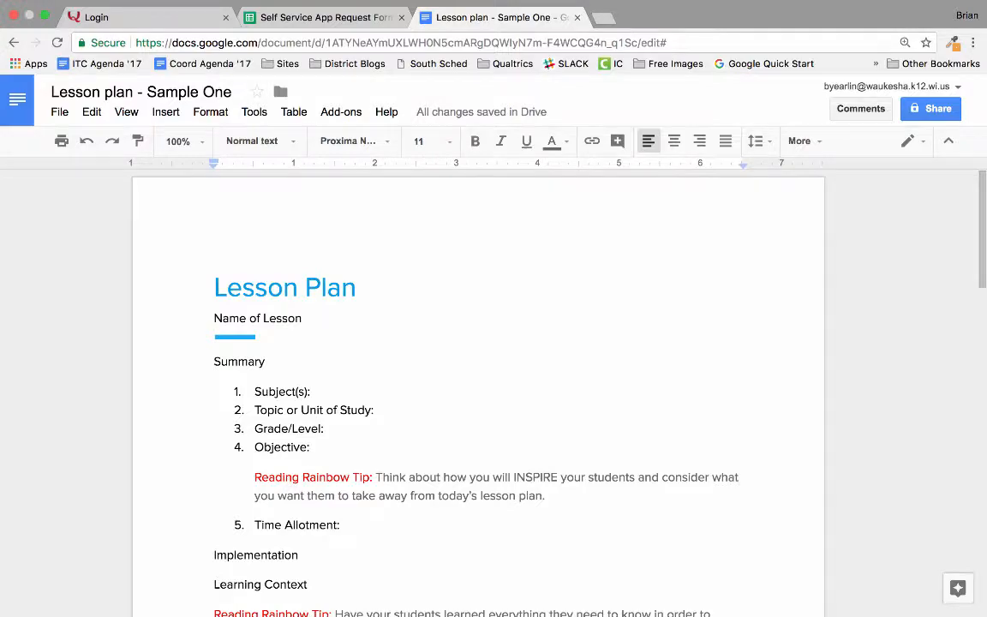
# Show the Document Outline pane beside the lesson plan via the Tools menu
pyautogui.scroll(-3)
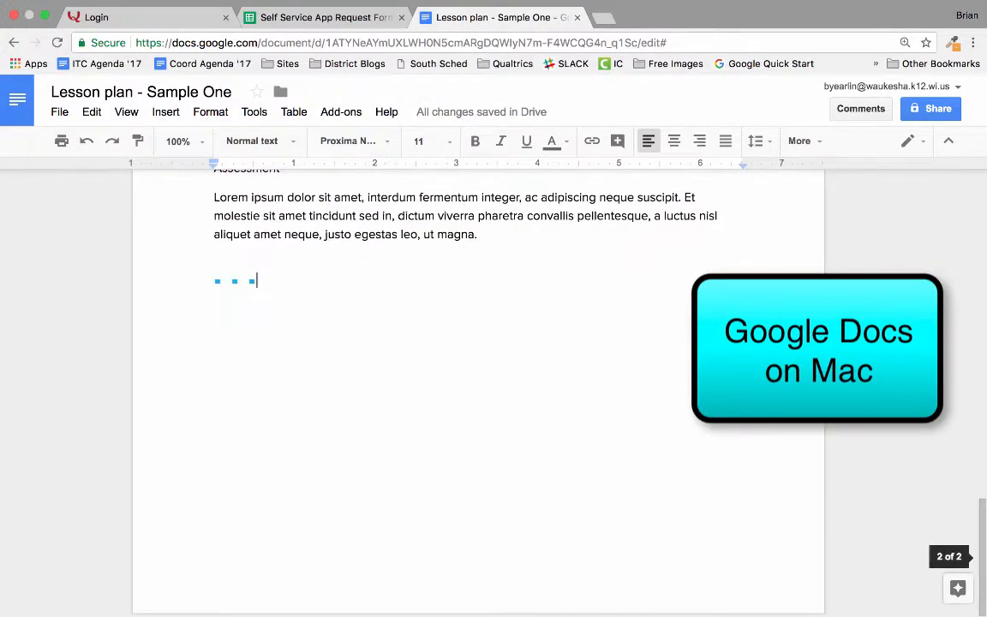
pyautogui.scroll(3)
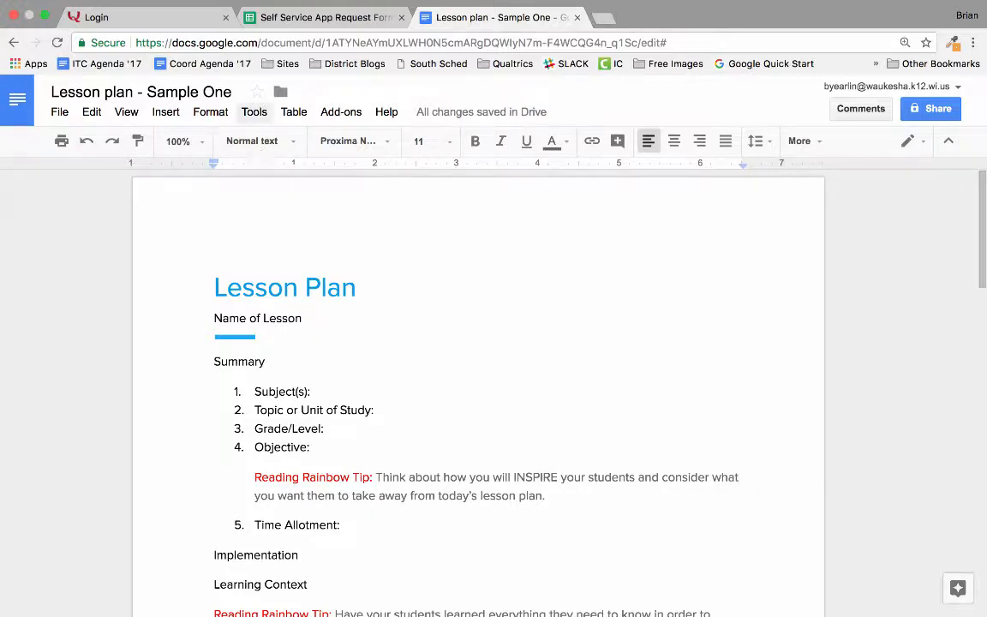
pyautogui.click(254, 111)
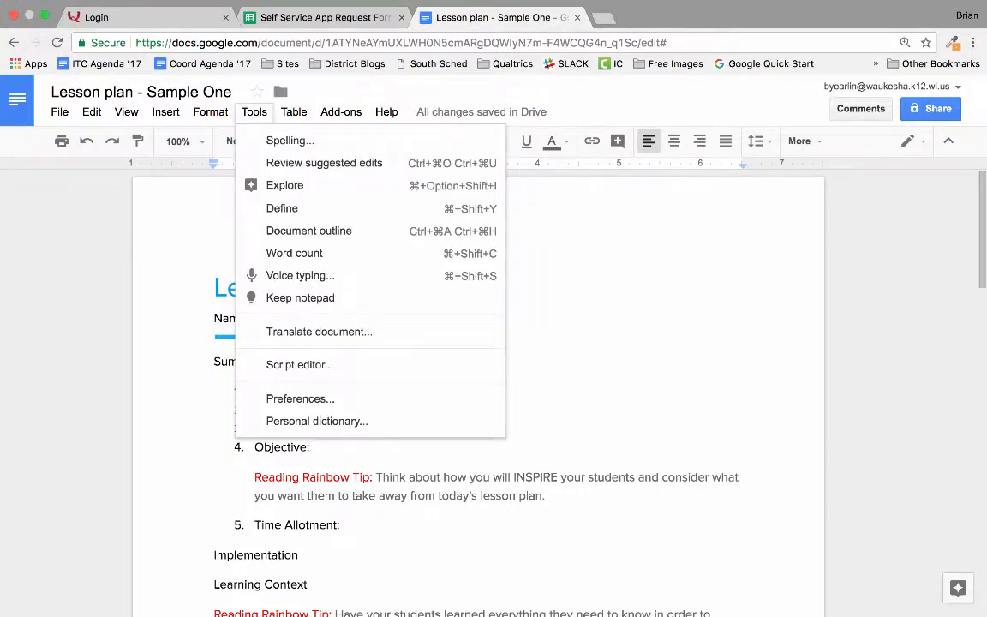
pyautogui.moveTo(308, 230)
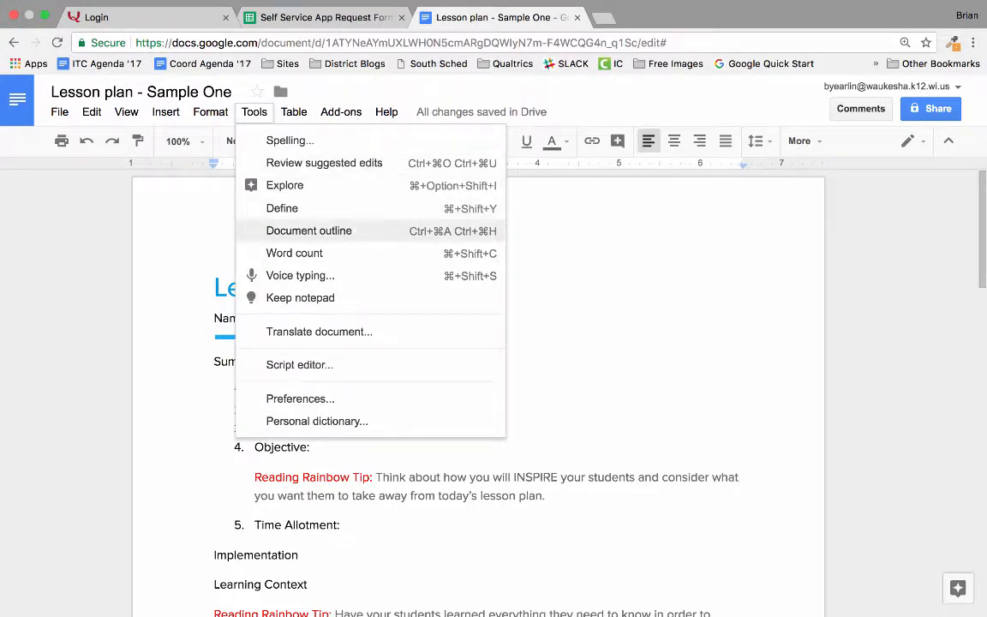
pyautogui.click(308, 230)
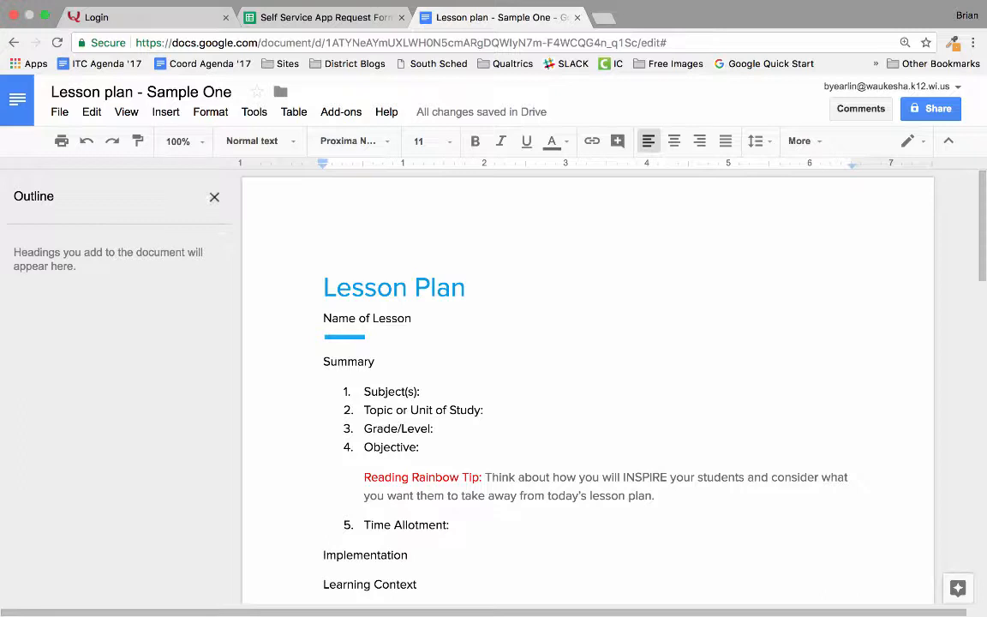
pyautogui.click(253, 140)
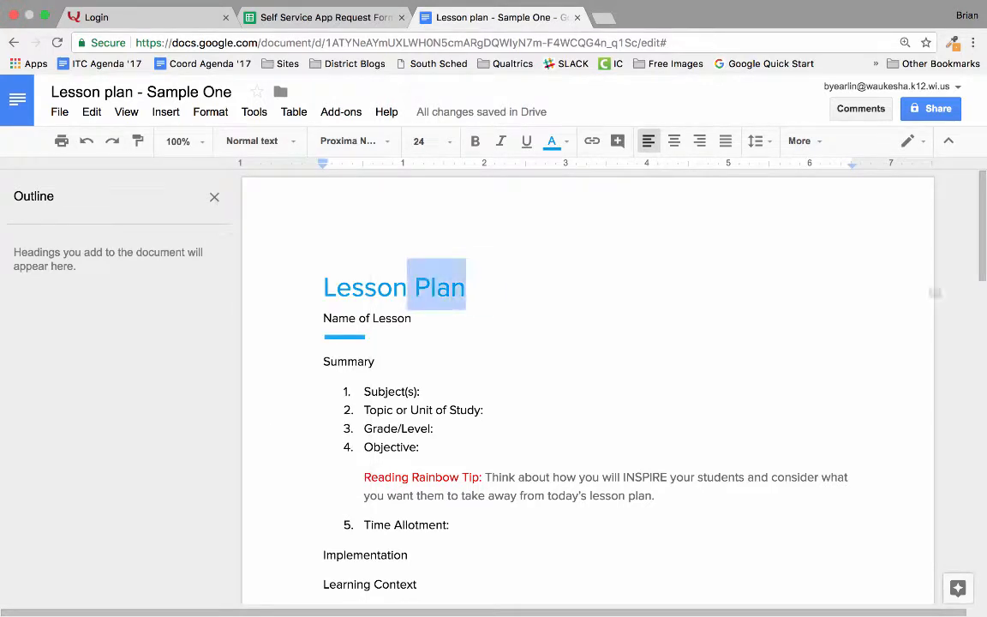
pyautogui.click(260, 141)
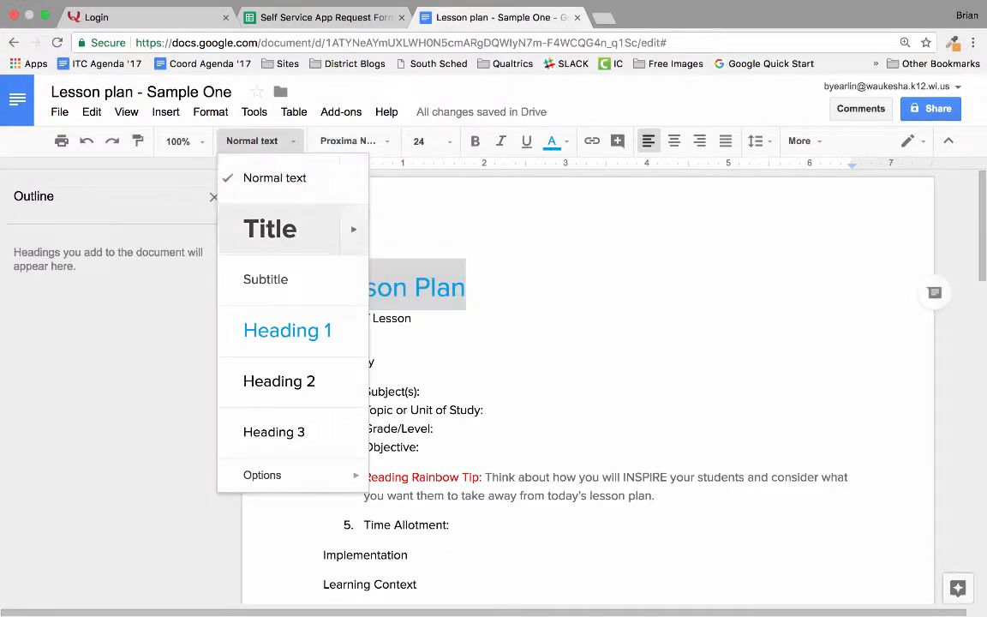
pyautogui.click(270, 229)
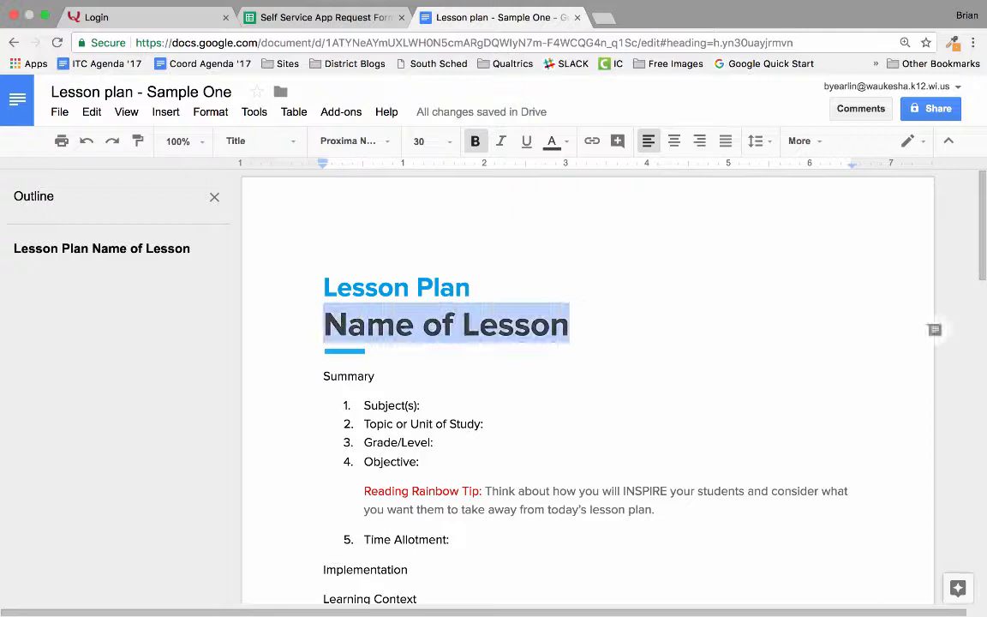
pyautogui.click(257, 141)
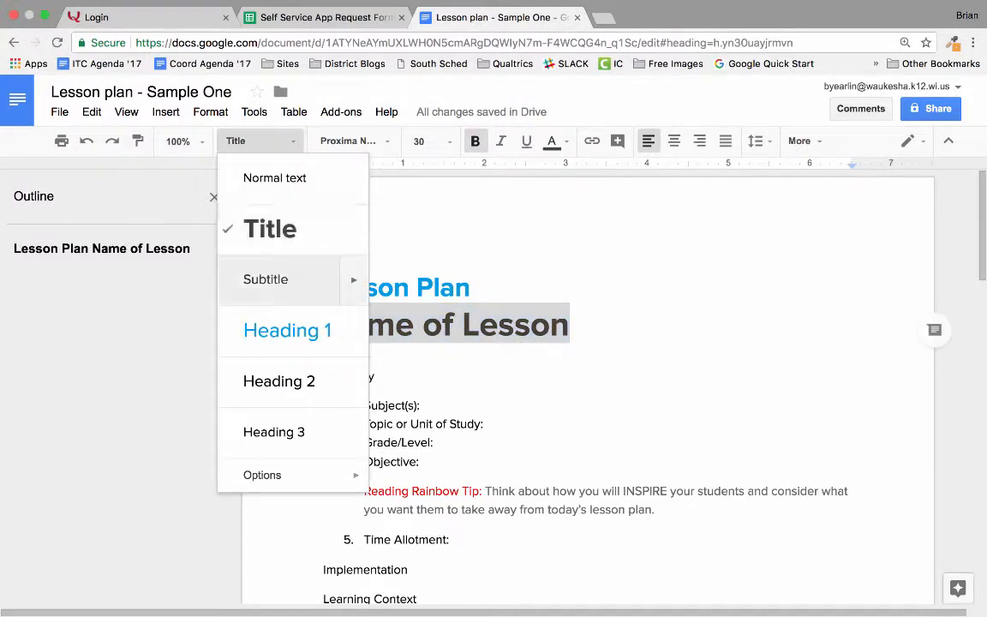
pyautogui.click(274, 176)
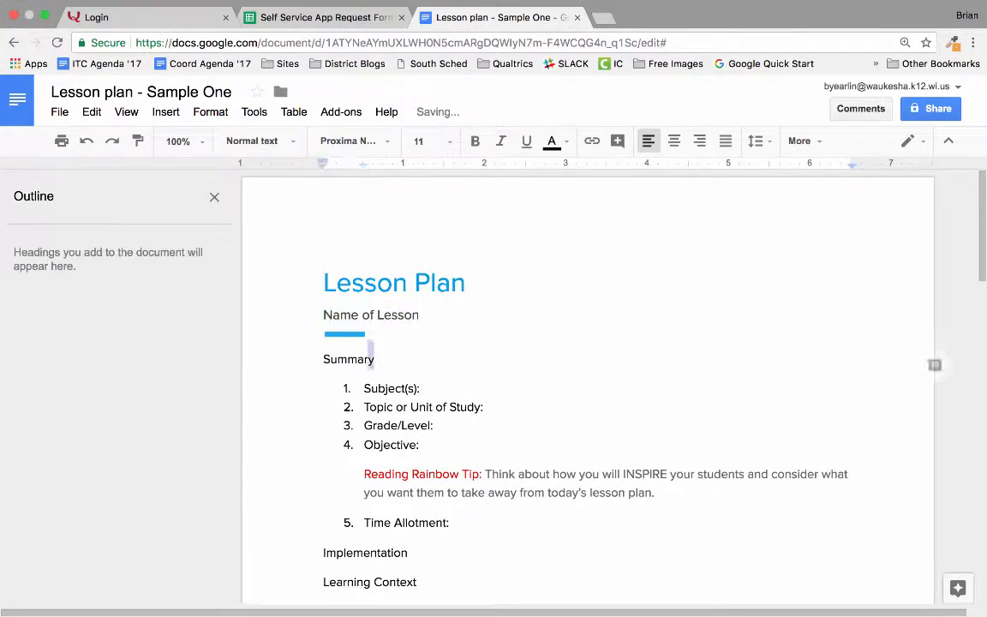
pyautogui.click(252, 141)
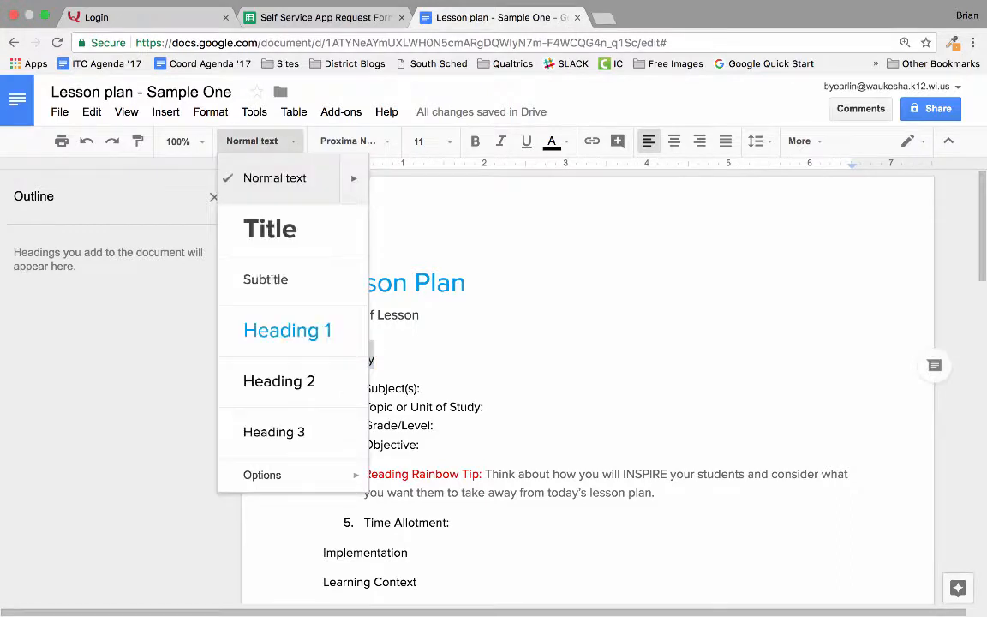
pyautogui.click(288, 329)
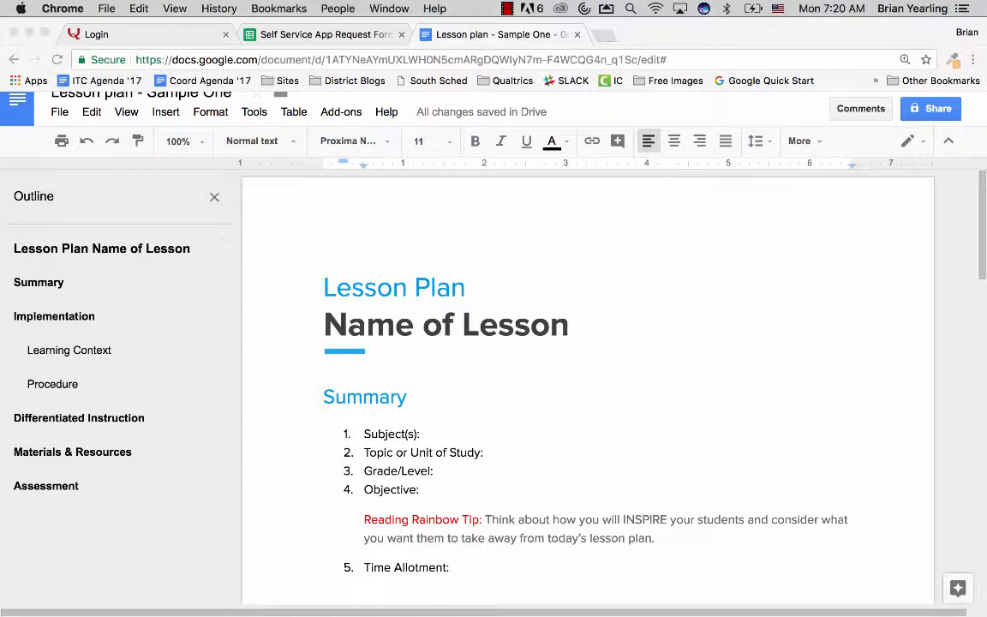
# Jump to Summary and Differentiated Instruction from the outline, then open the lesson plan on iPad
pyautogui.click(420, 433)
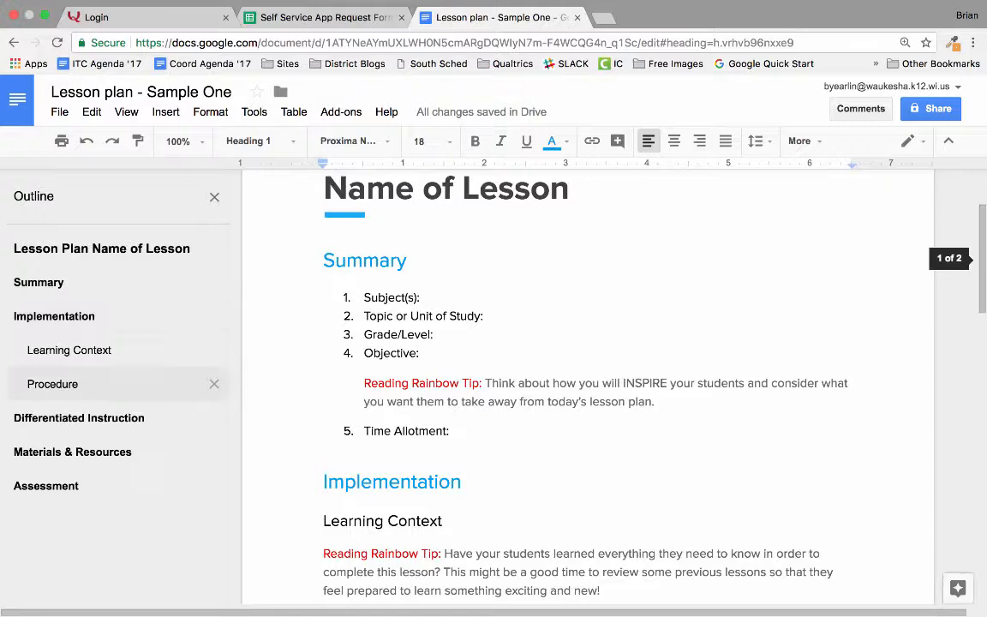
pyautogui.click(47, 487)
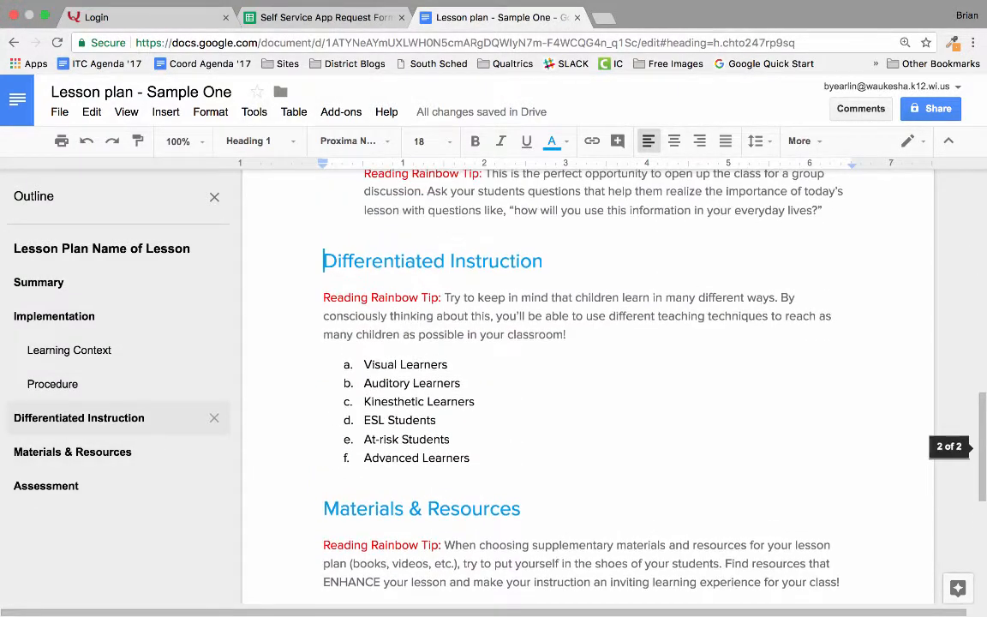
pyautogui.click(69, 350)
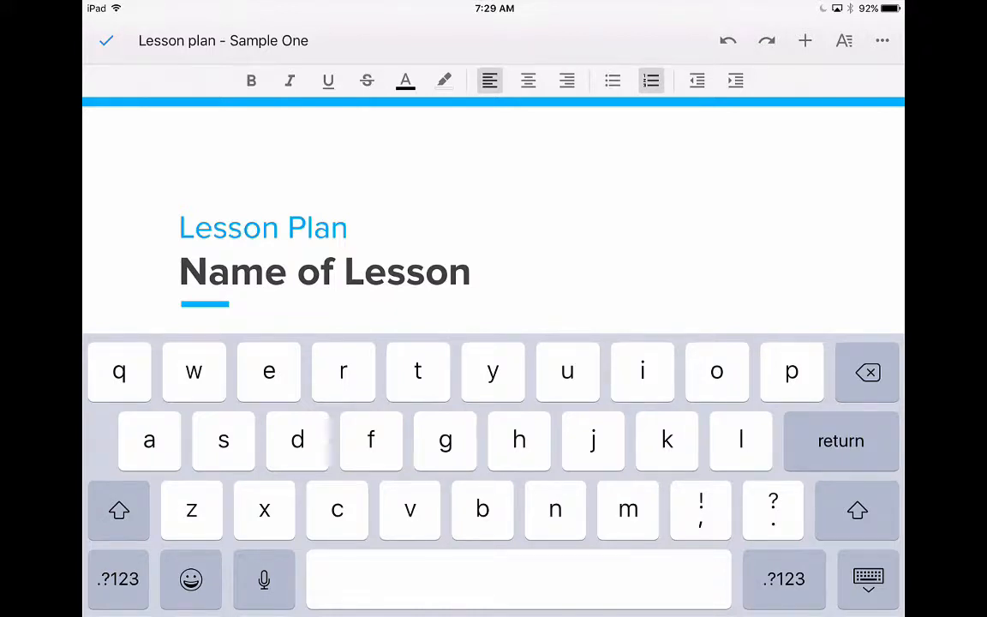
# Finish editing so the keyboard is dismissed and the lesson plan shows in viewing mode
pyautogui.click(349, 226)
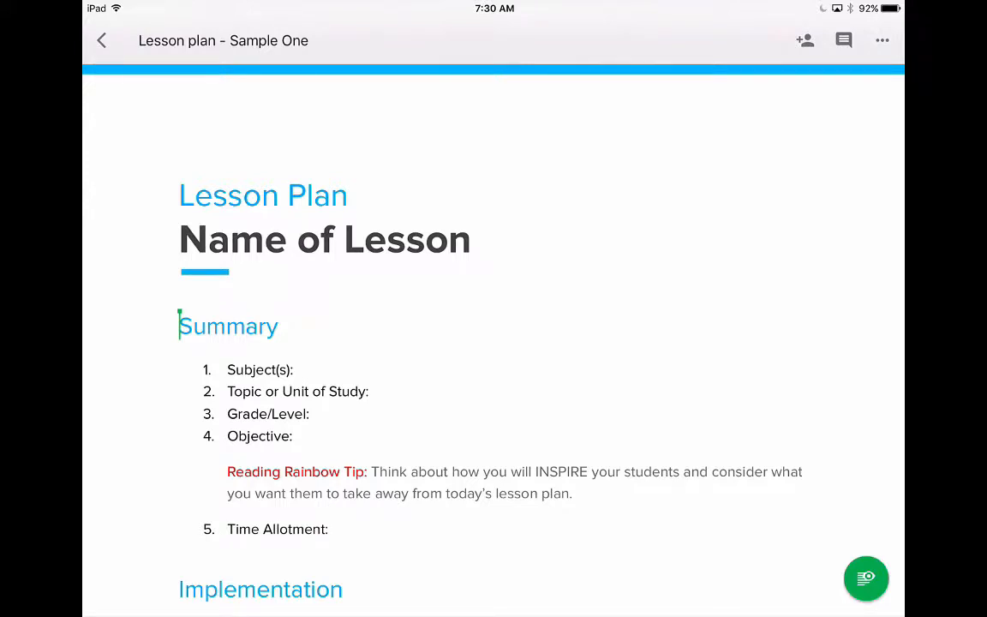
# Show the Document Outline from the ⋯ menu, scroll the document and jump to Summary
pyautogui.click(881, 41)
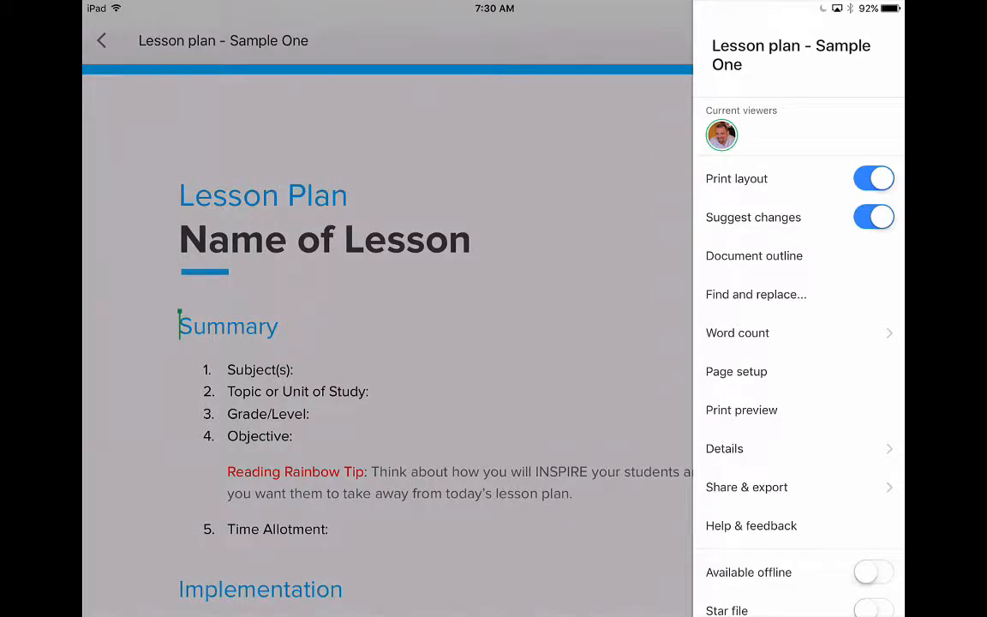
pyautogui.click(754, 255)
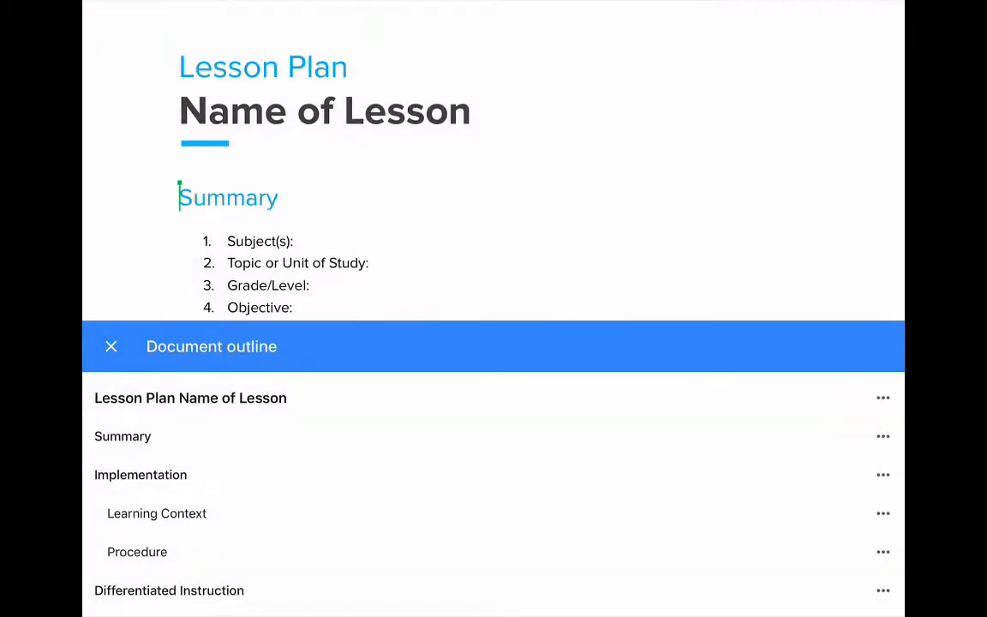
pyautogui.scroll(-3)
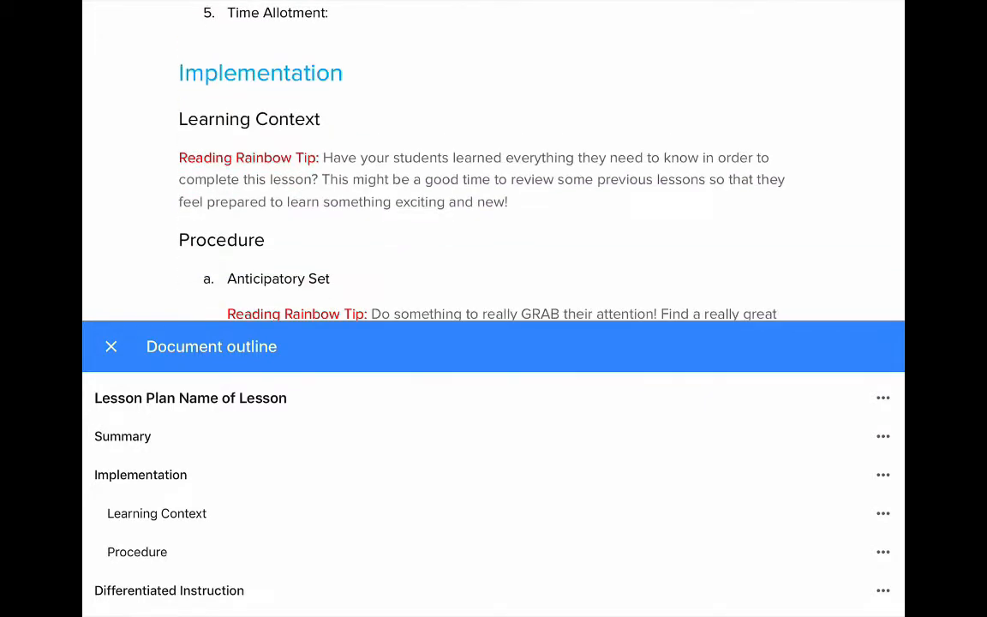
pyautogui.scroll(-3)
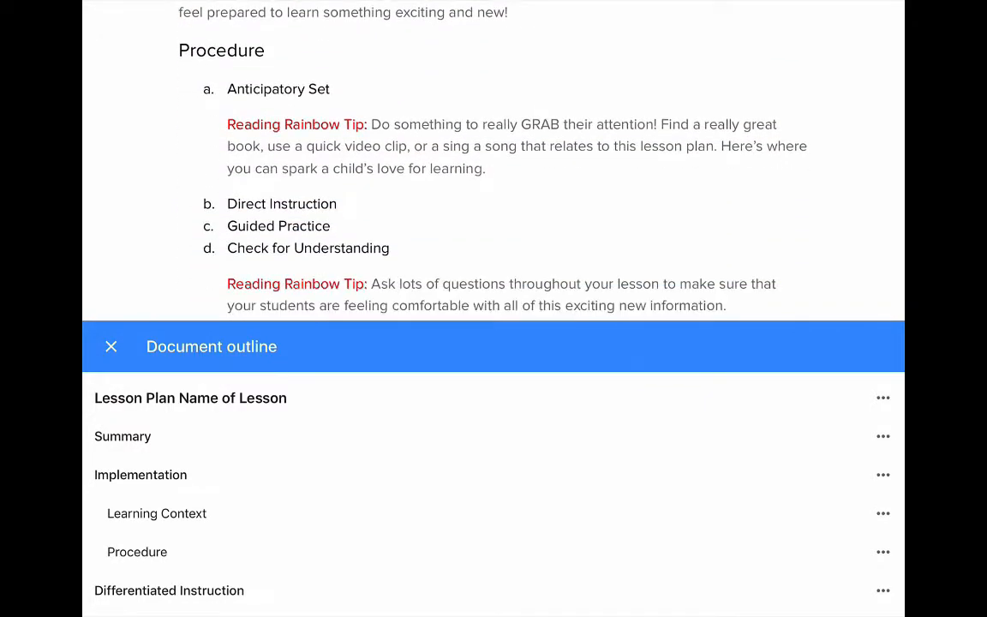
pyautogui.click(121, 437)
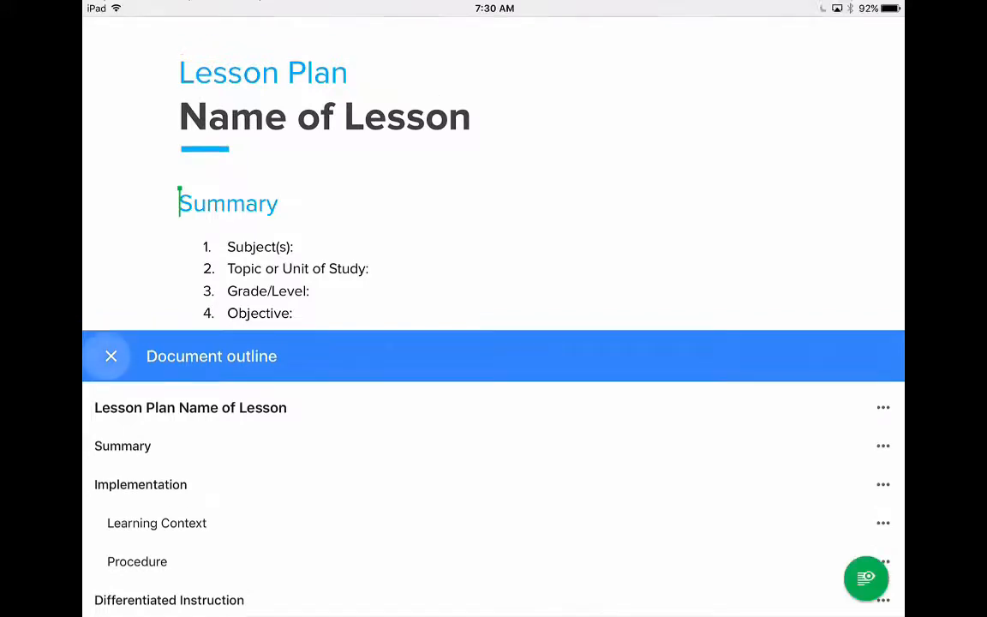
# Close the outline, then check the unstyled lesson plan's outline reports no headings and close it
pyautogui.click(110, 355)
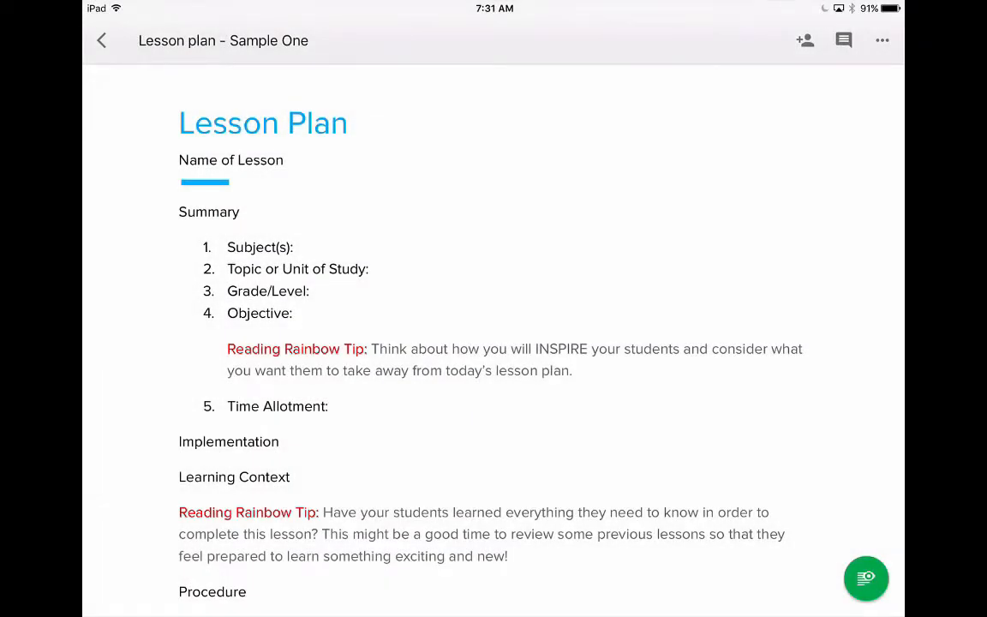
pyautogui.click(882, 41)
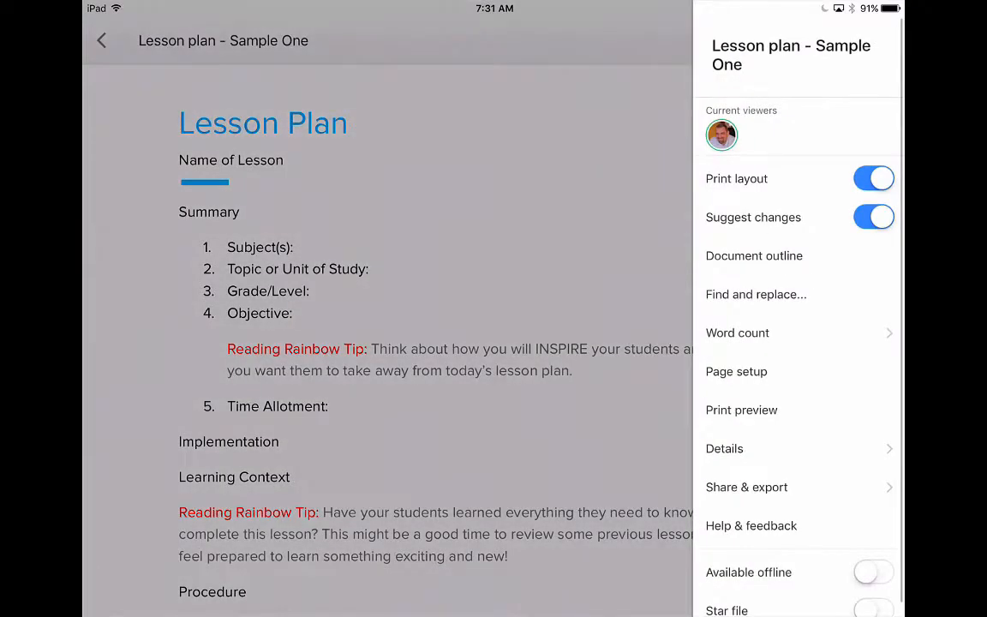
pyautogui.click(753, 255)
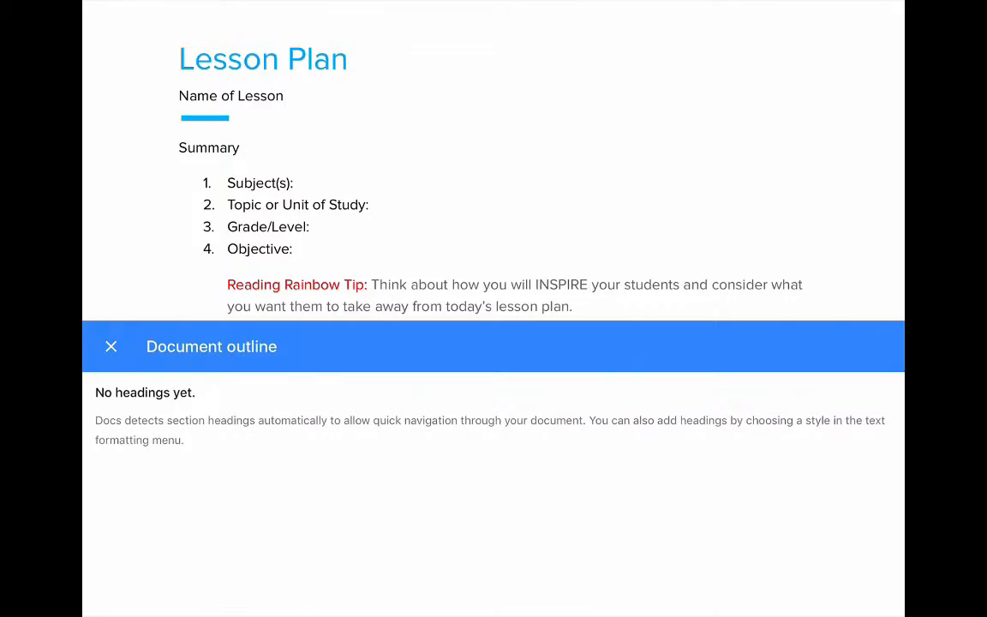
pyautogui.click(109, 346)
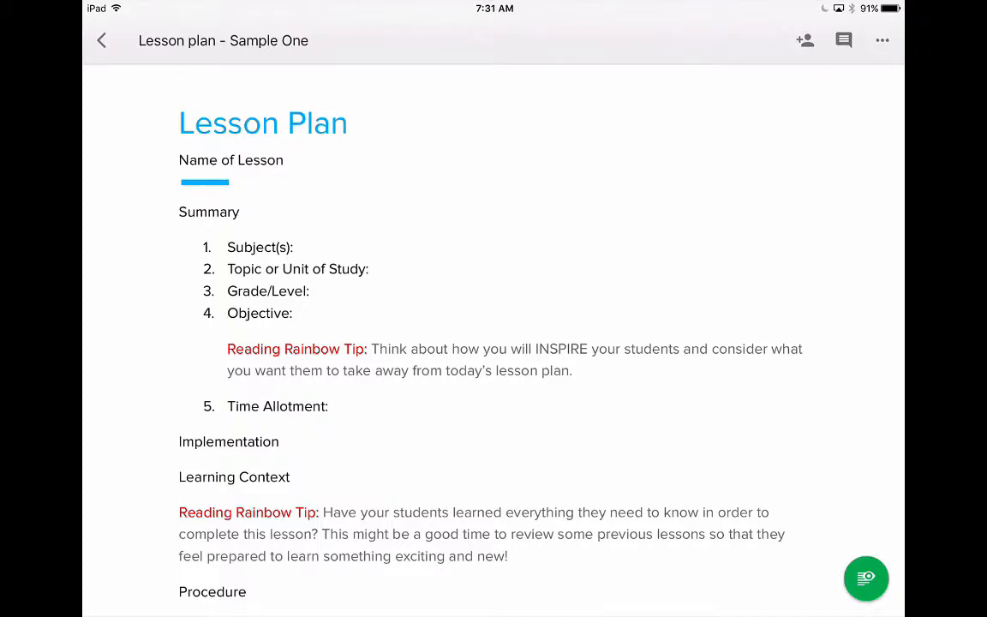
# Style the Name of Lesson line as Heading 1
pyautogui.doubleClick(229, 161)
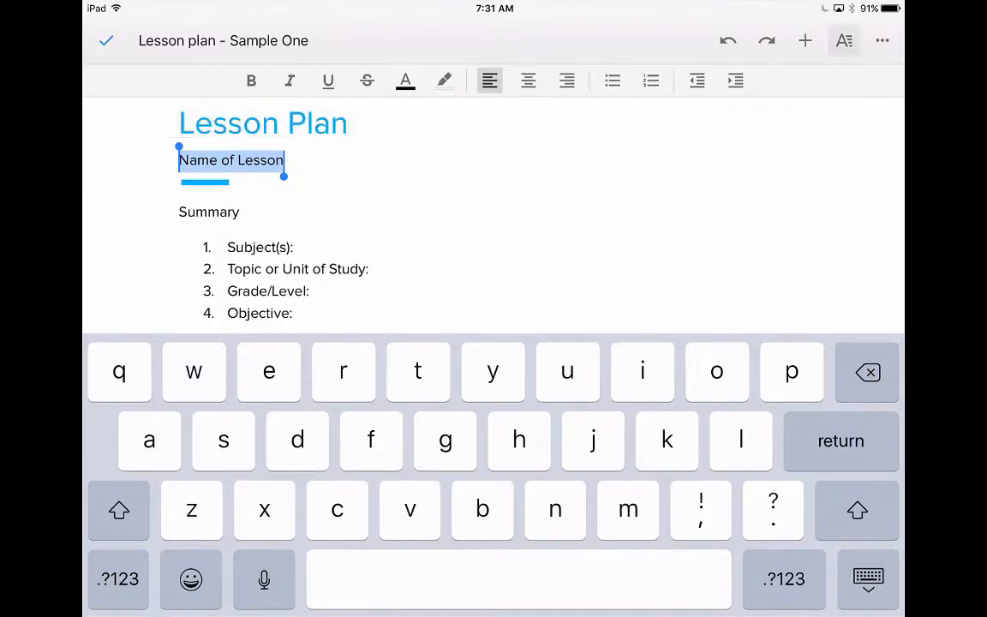
pyautogui.click(843, 41)
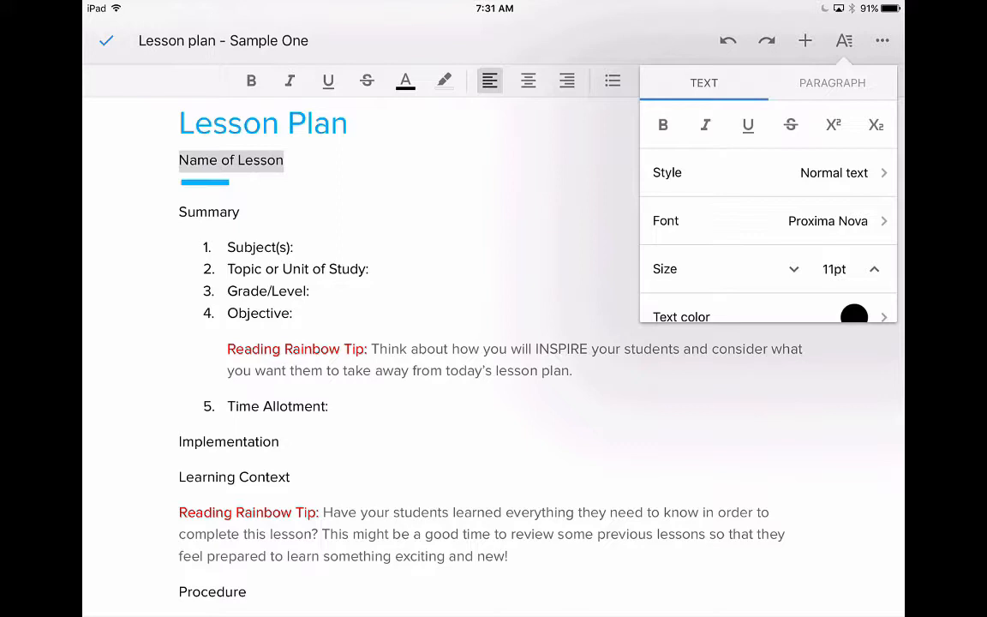
pyautogui.click(768, 171)
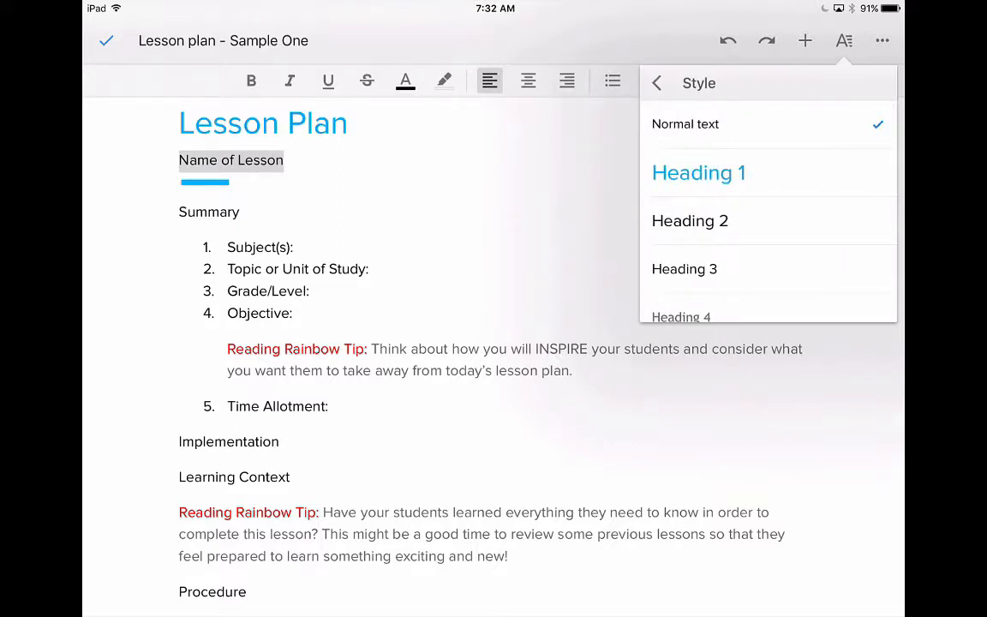
pyautogui.click(688, 221)
pyautogui.write('s')
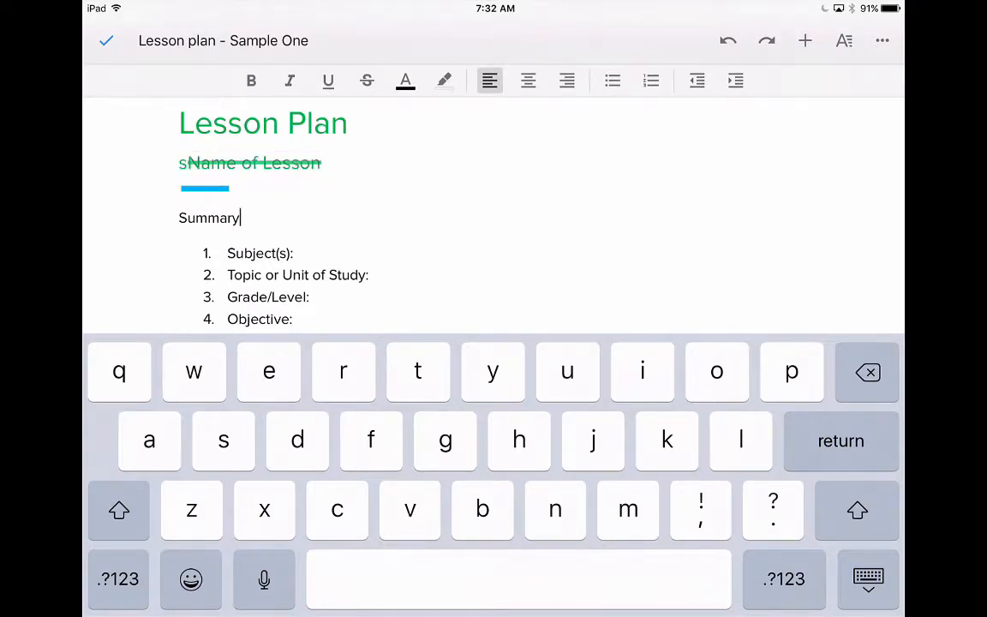
# Style Implementation as Heading 1 and show both headings in the Document Outline
pyautogui.scroll(-3)
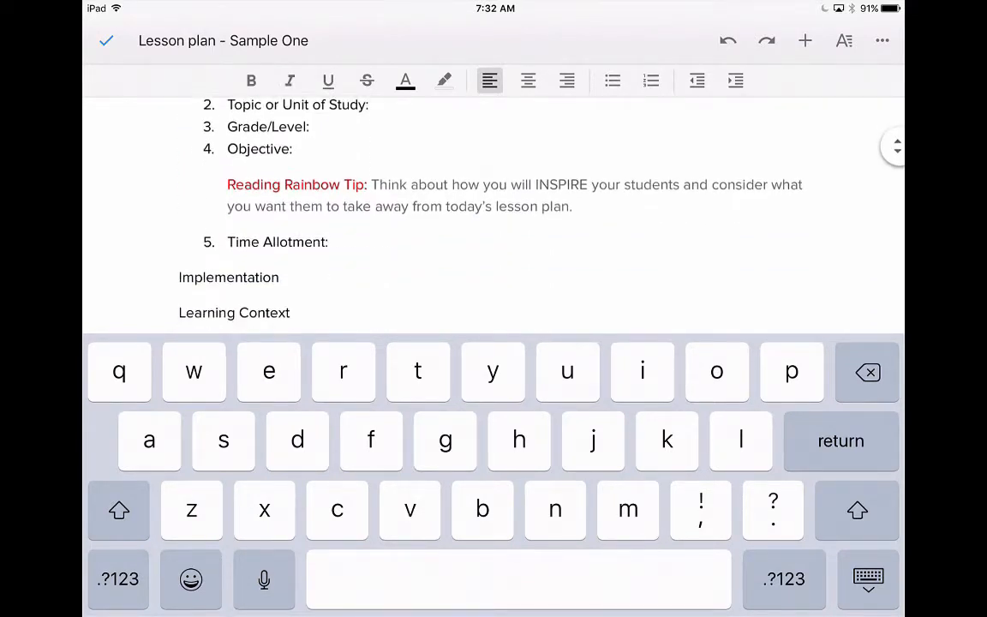
pyautogui.click(230, 277)
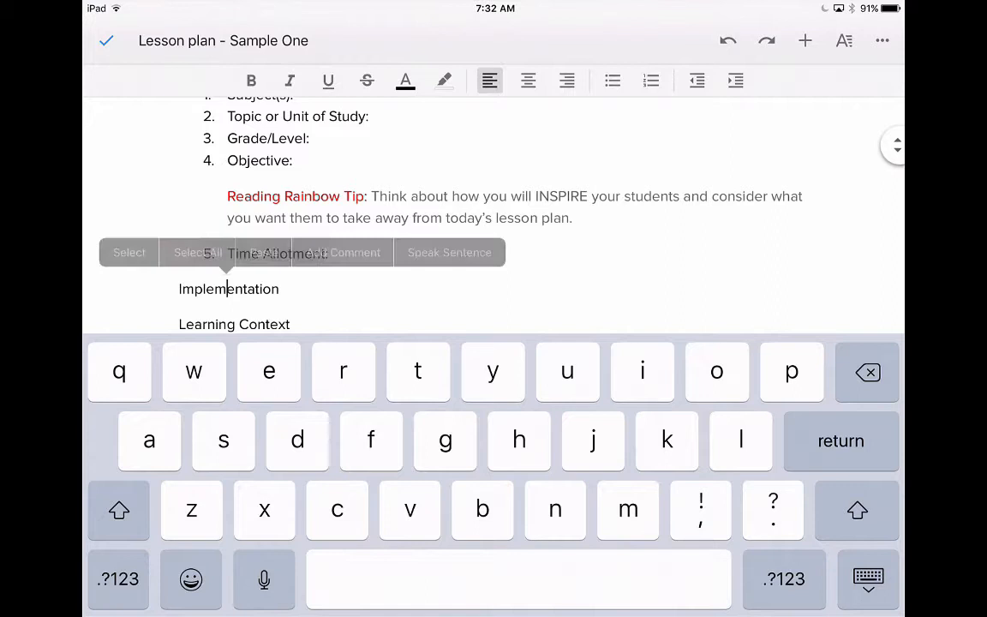
pyautogui.doubleClick(229, 288)
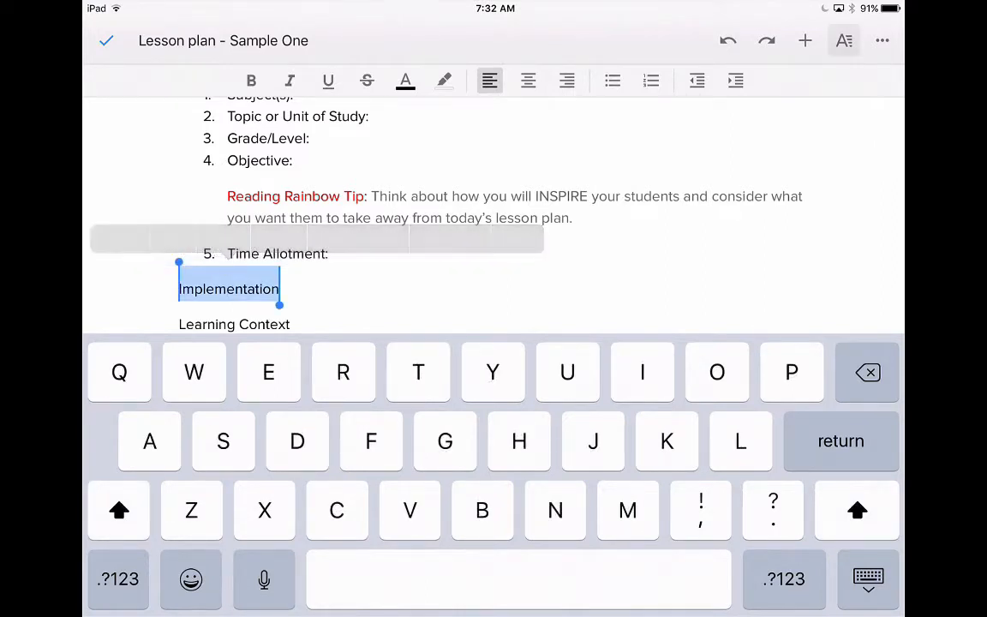
pyautogui.click(843, 41)
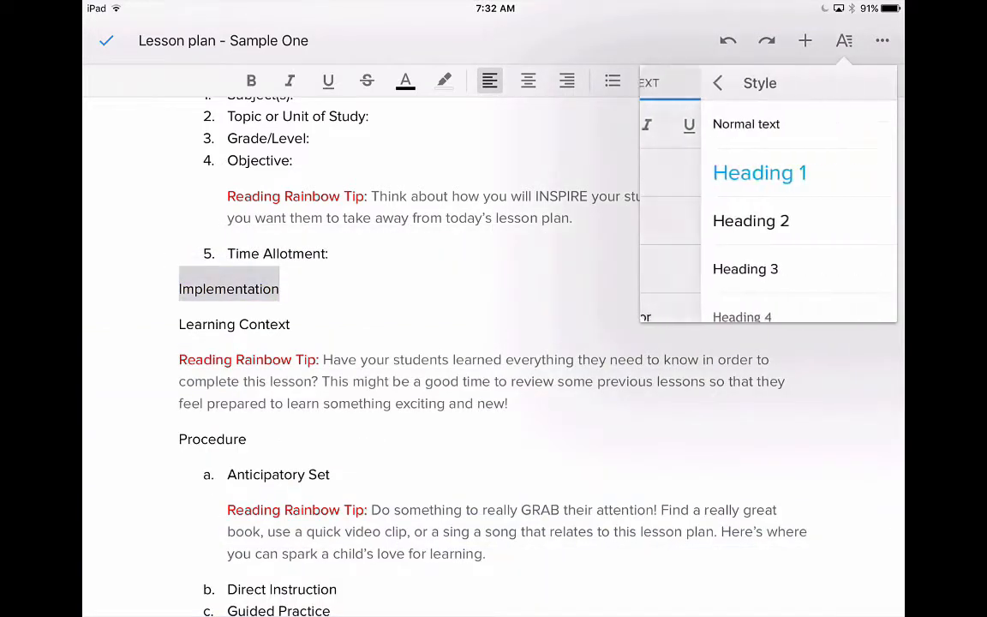
pyautogui.click(750, 220)
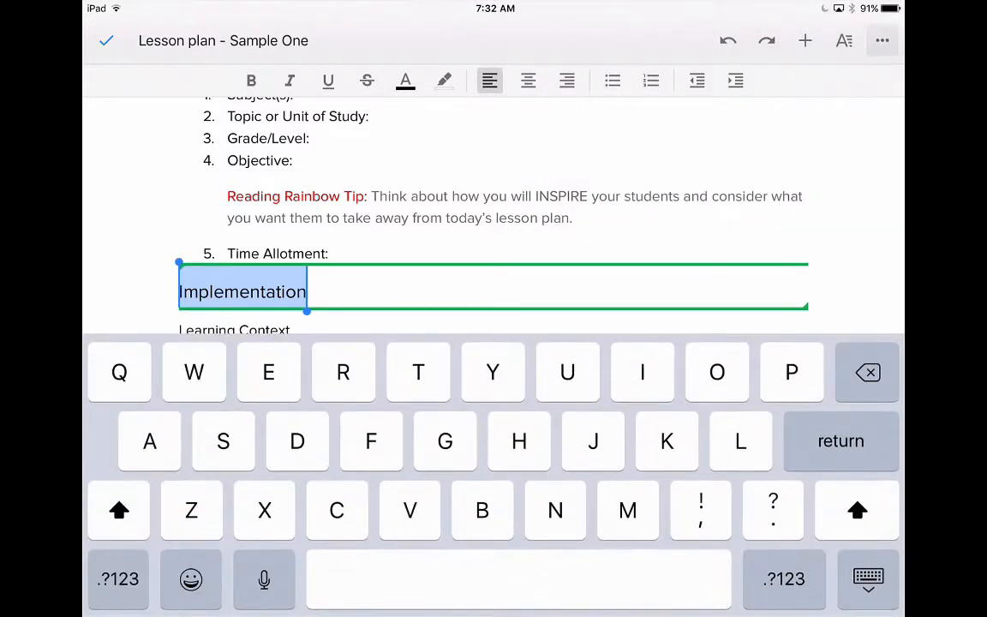
pyautogui.click(882, 41)
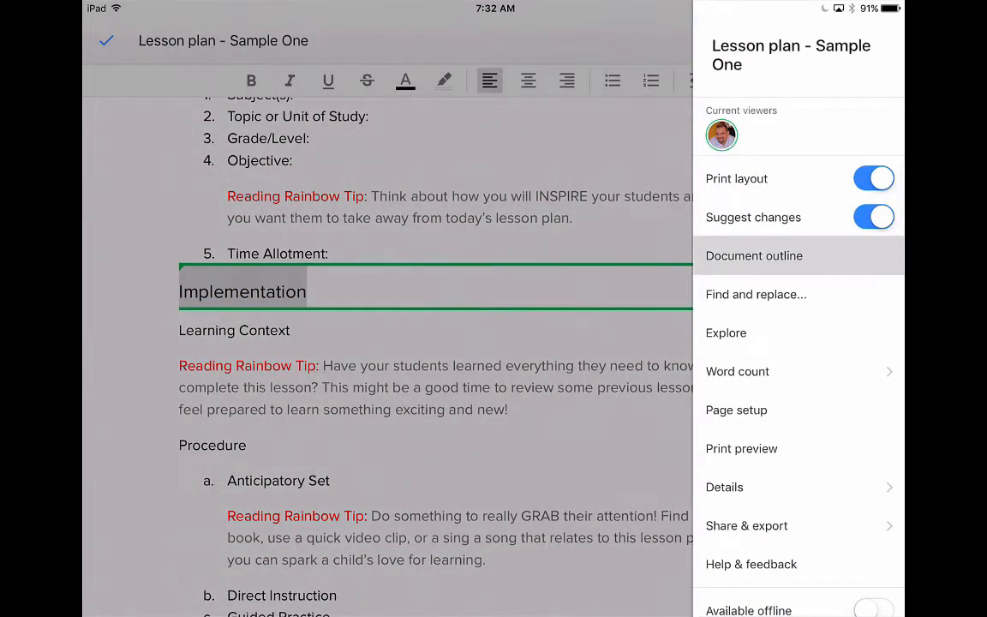
pyautogui.click(754, 256)
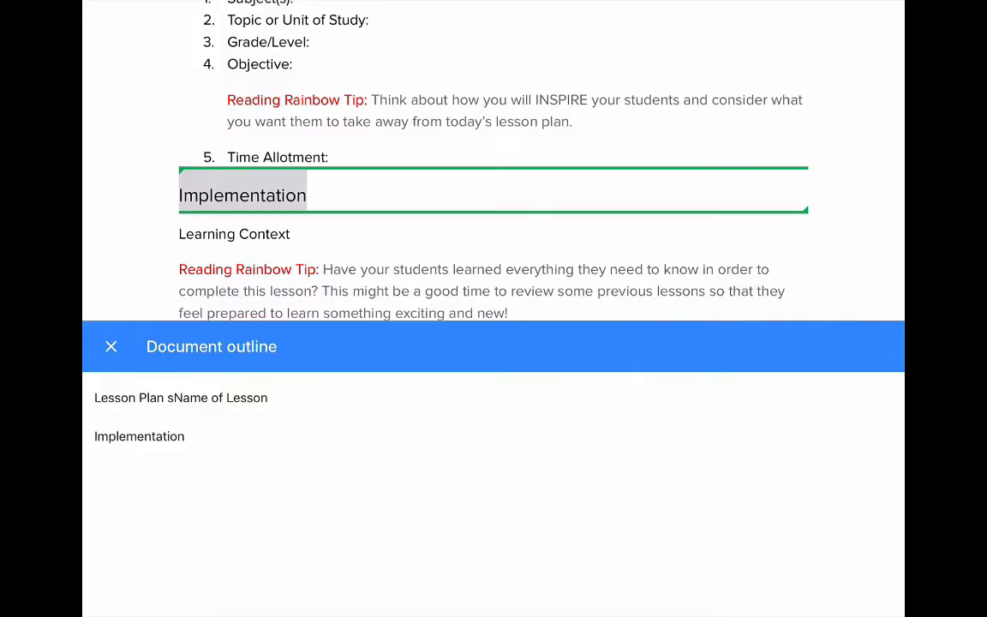